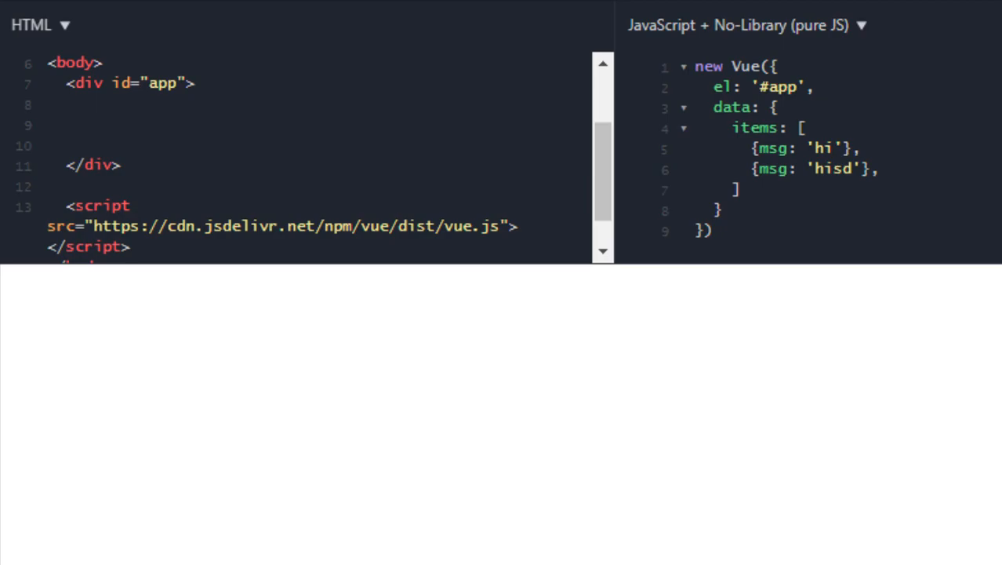
- Add <span v-for="i in 5">{{ i }}</span> inside the app div
{"action": "type", "text": "<span></span>"}
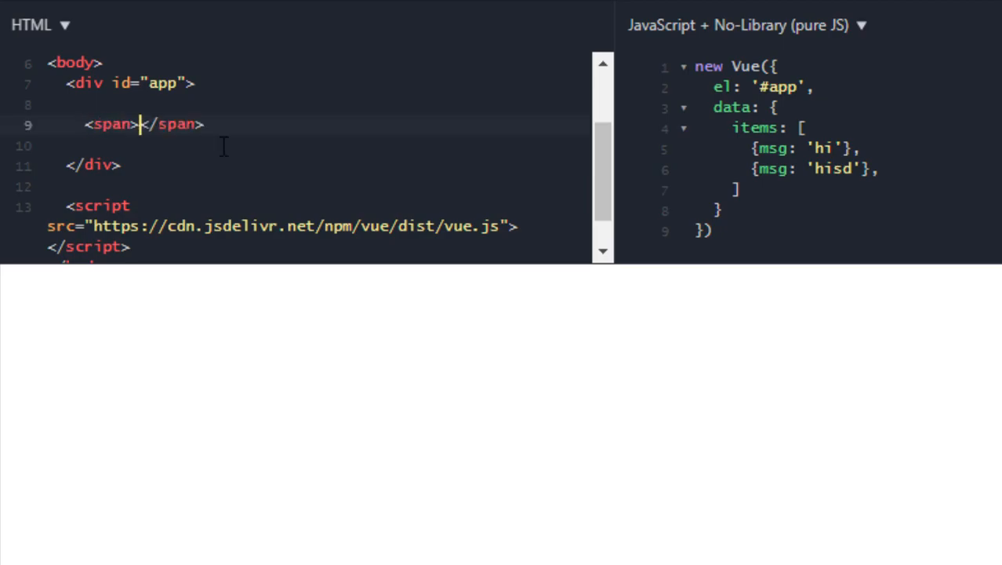
{"action": "type", "text": "v"}
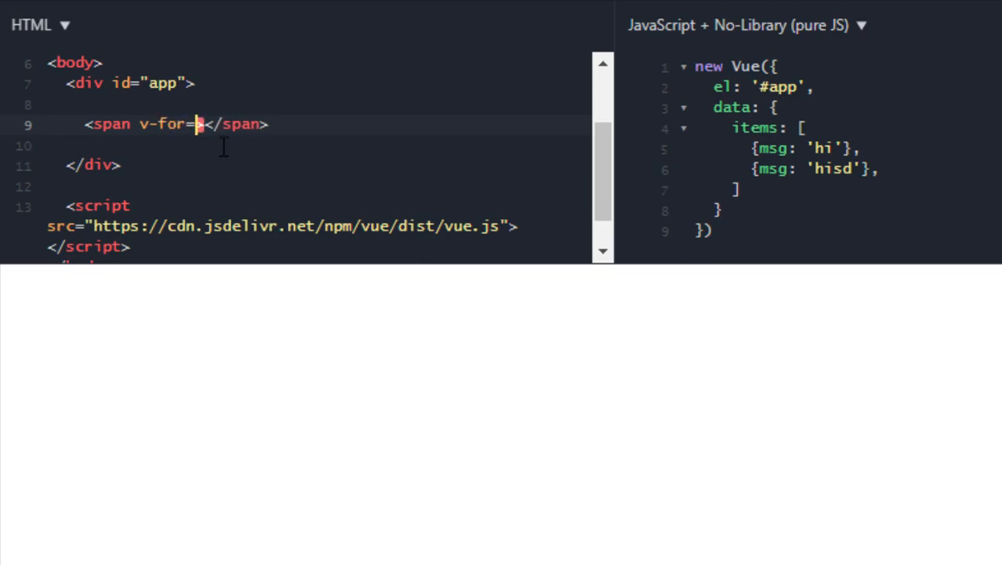
{"action": "type", "text": "\"i in"}
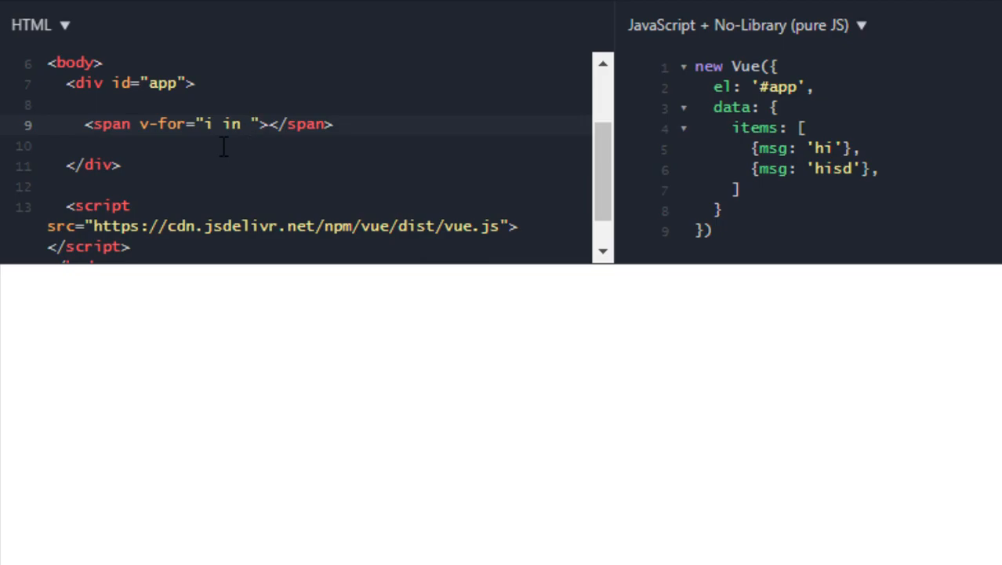
{"action": "type", "text": "5"}
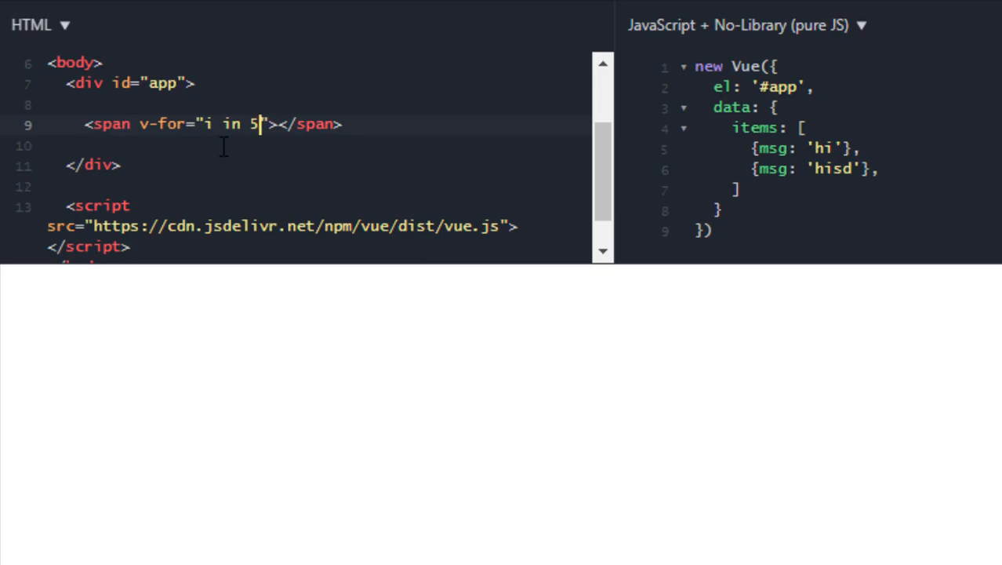
{"action": "type", "text": "{{}}"}
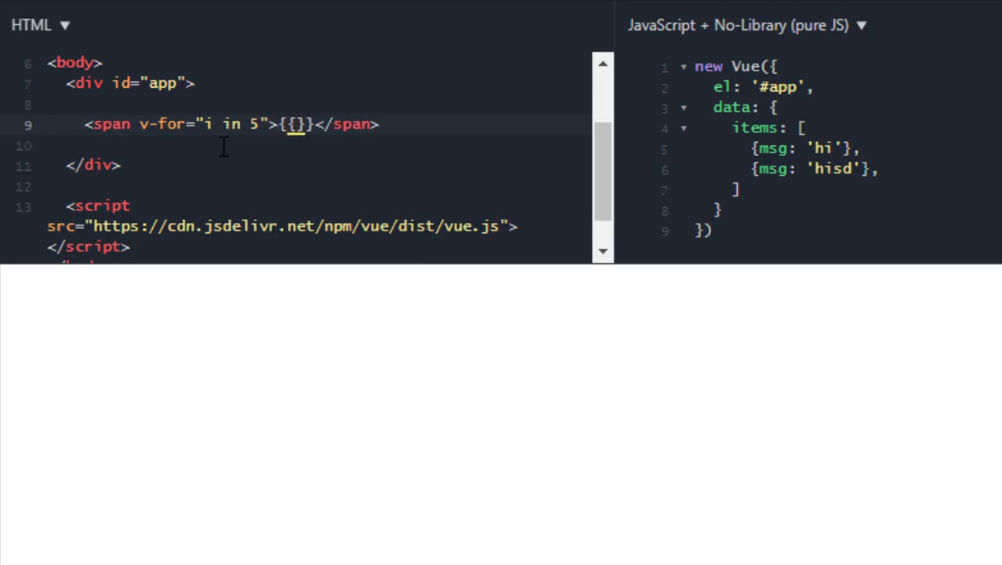
{"action": "type", "text": "i"}
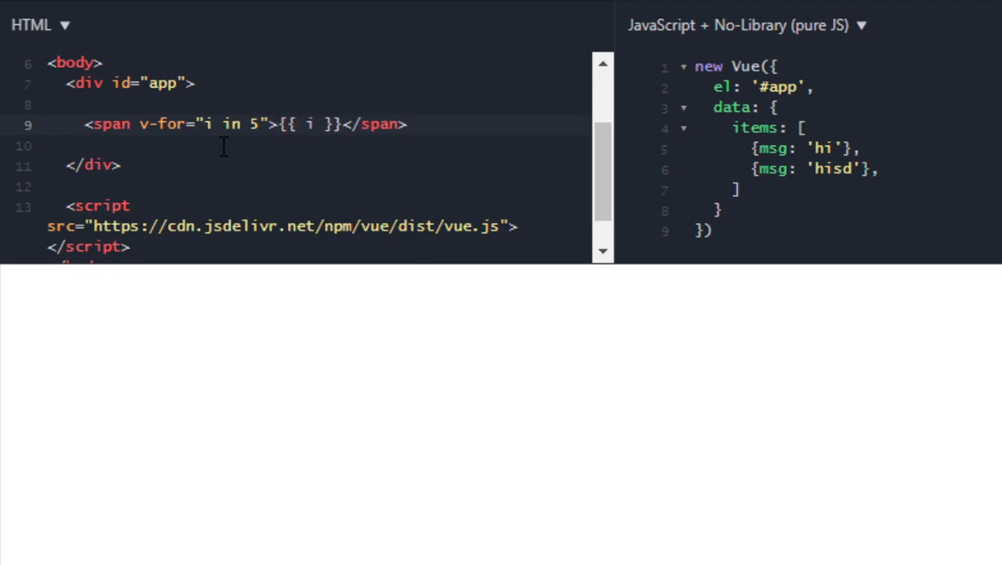
{"action": "mouse_move", "coordinate": [233, 149]}
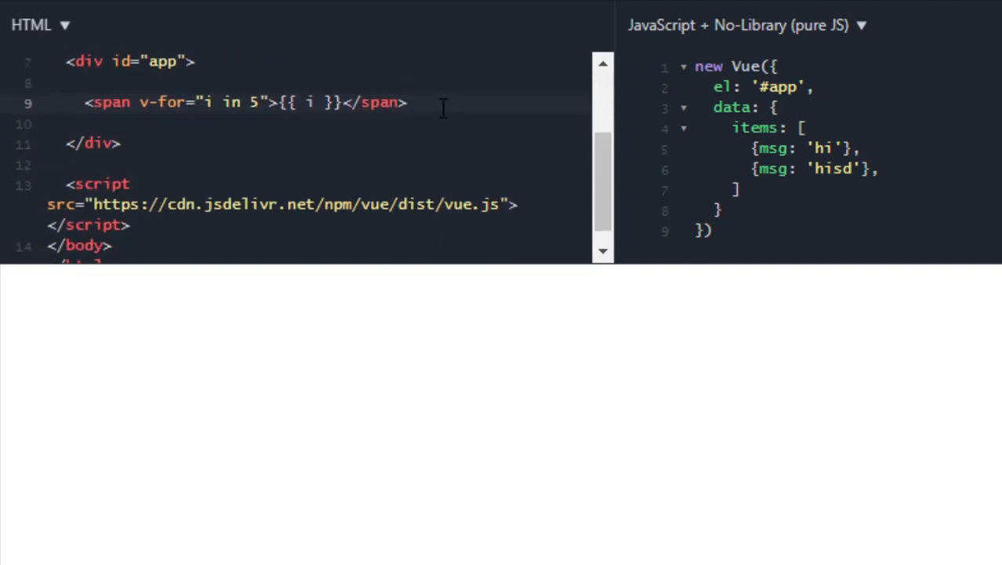
- Run the fiddle and change {{ i }} to {{ i-1 }} so the output reads 01234
{"action": "left_click", "coordinate": [408, 102]}
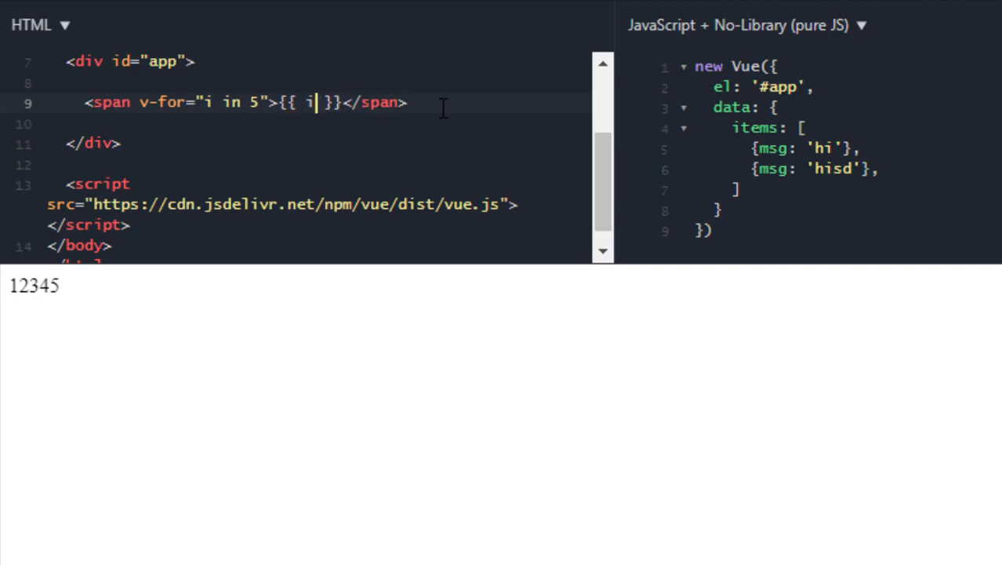
{"action": "type", "text": "-1"}
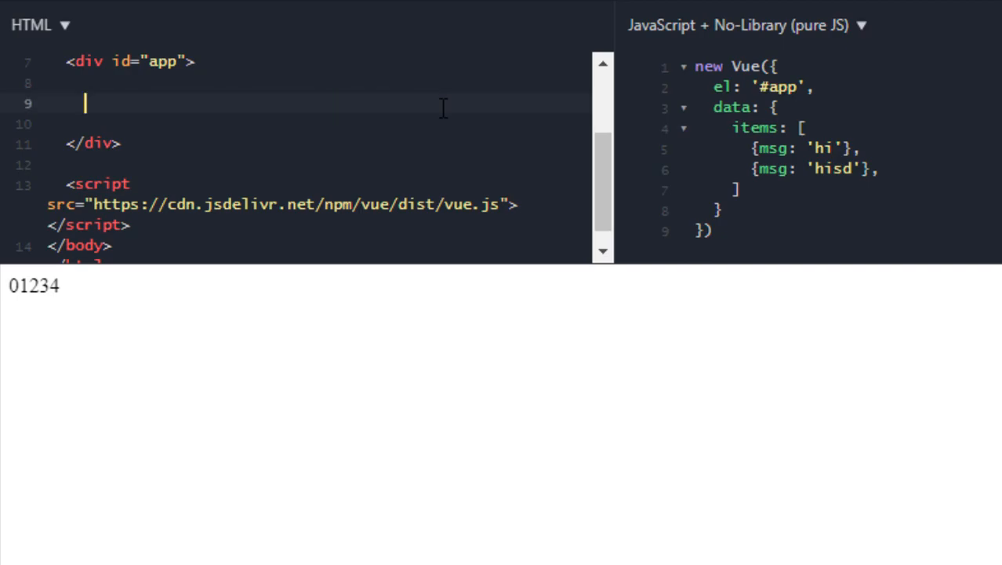
- Write <ul><li v-for="item in items">{{ item.msg }}</li></ul> so bullets hi and hisd appear
{"action": "type", "text": "<ul>"}
{"action": "type", "text": "<li v-for=></li>"}
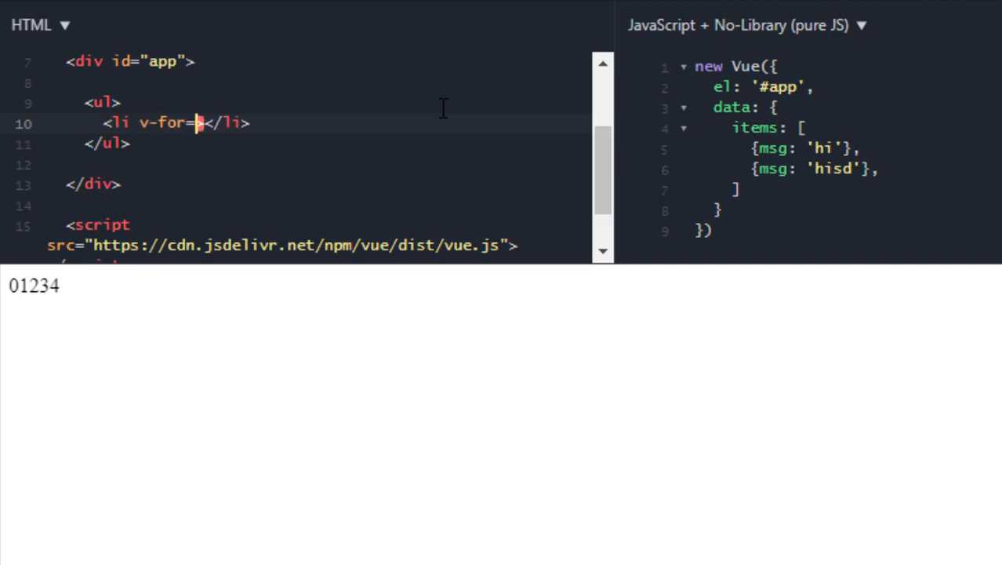
{"action": "type", "text": "\"\""}
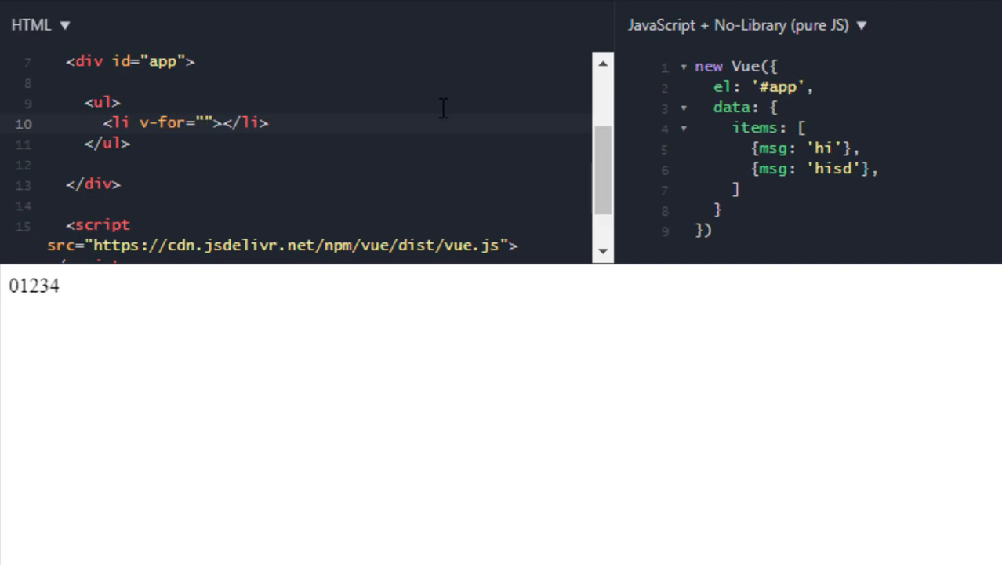
{"action": "type", "text": "item in ite"}
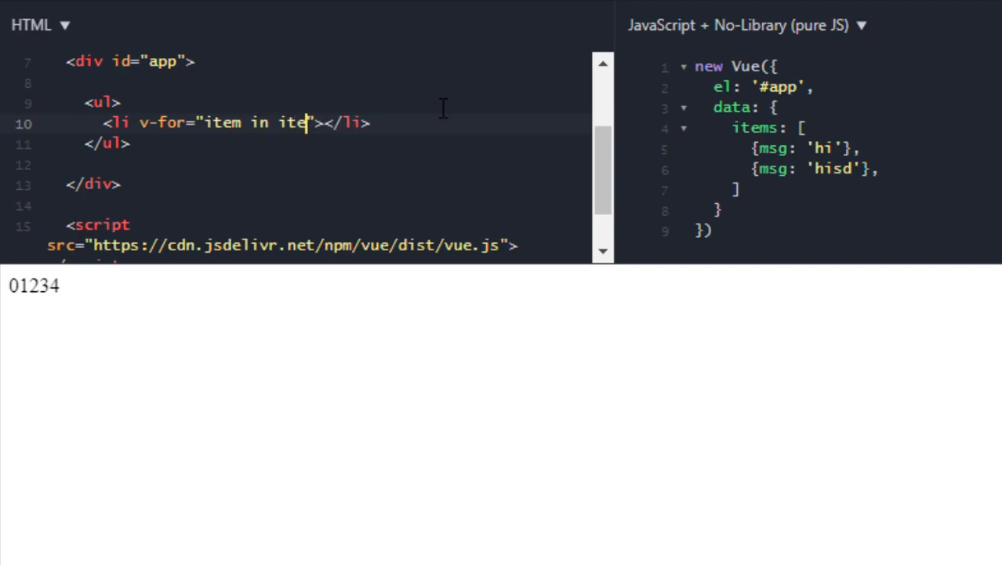
{"action": "type", "text": "ms"}
{"action": "type", "text": "{{  "}
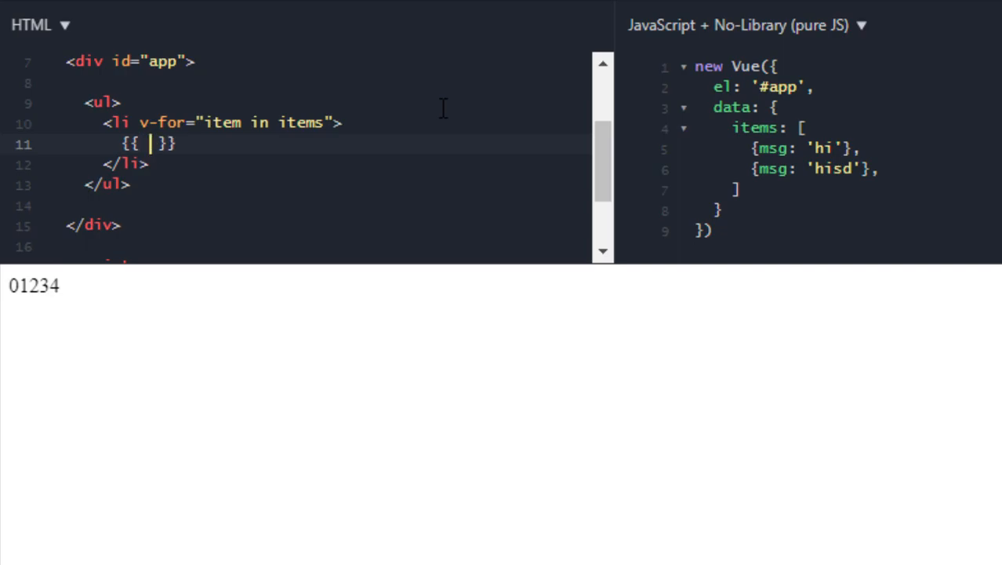
{"action": "type", "text": "msg"}
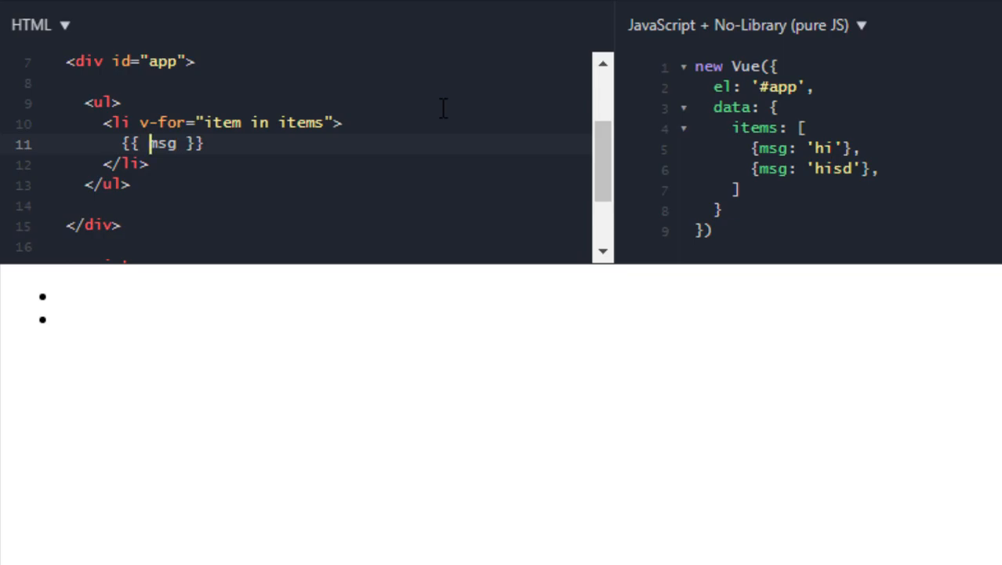
{"action": "type", "text": "item."}
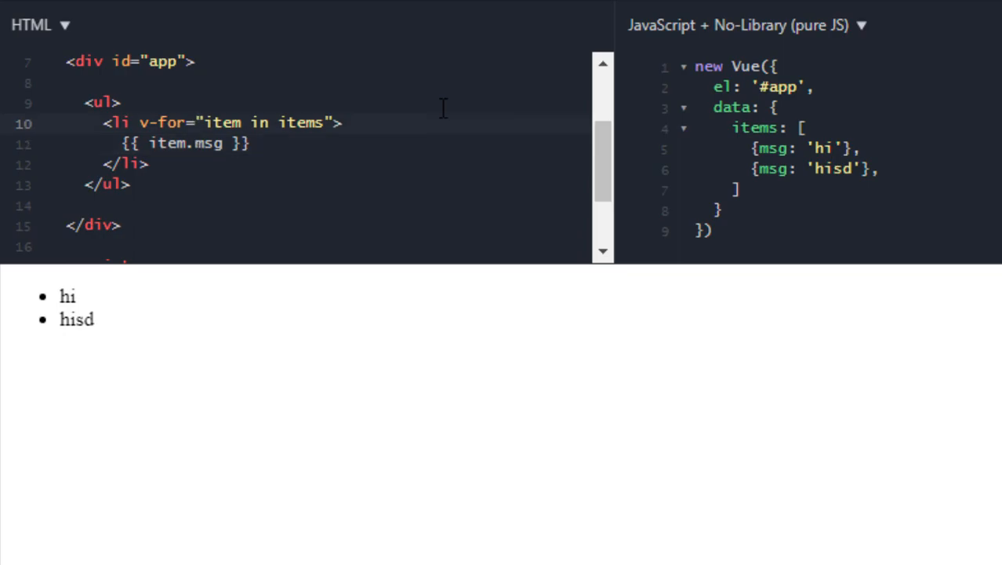
- Add an icon element, rename the li to template, and wrap icon and msg in a new li
{"action": "key", "text": "Enter"}
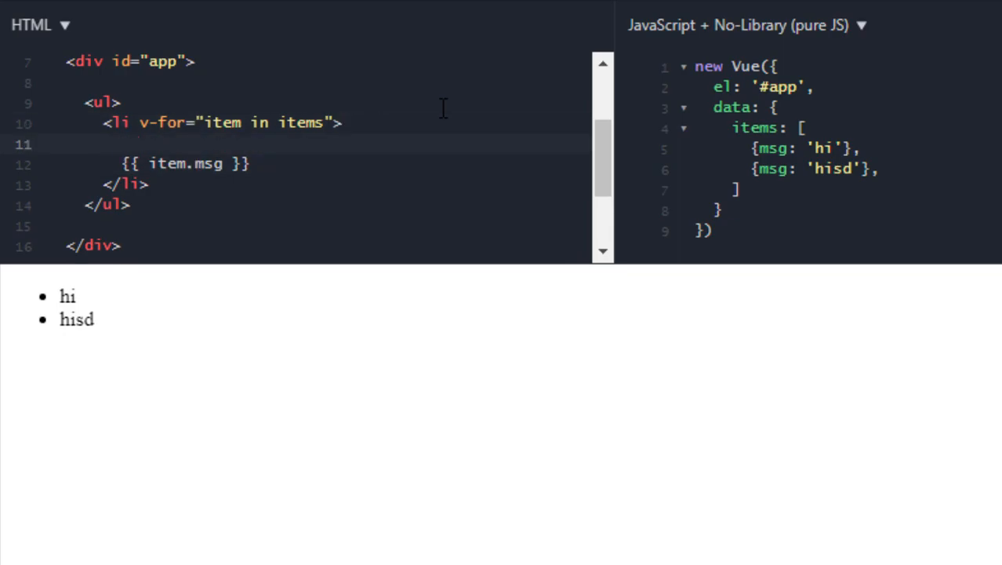
{"action": "type", "text": "icon></icon>"}
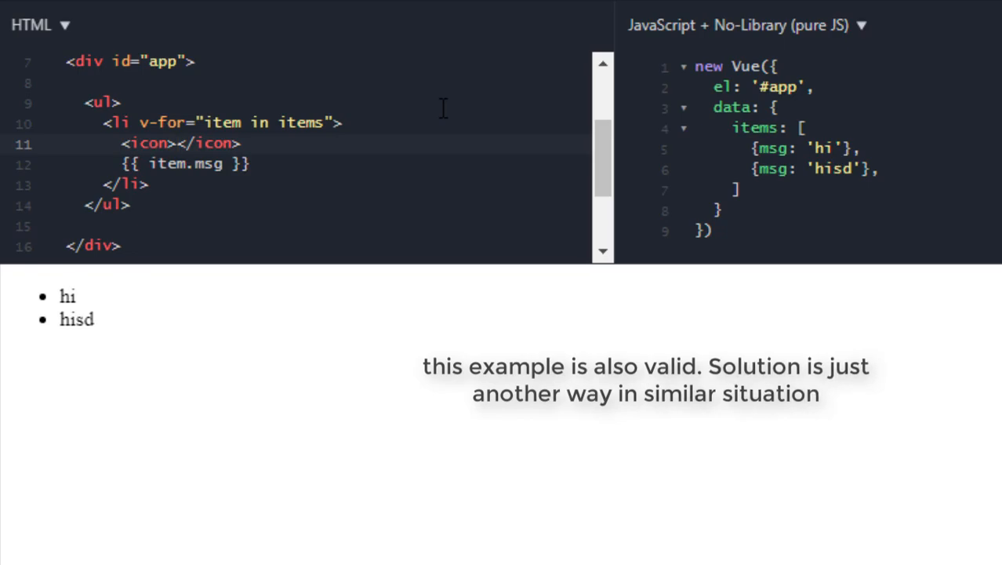
{"action": "mouse_move", "coordinate": [429, 108]}
{"action": "type", "text": "t"}
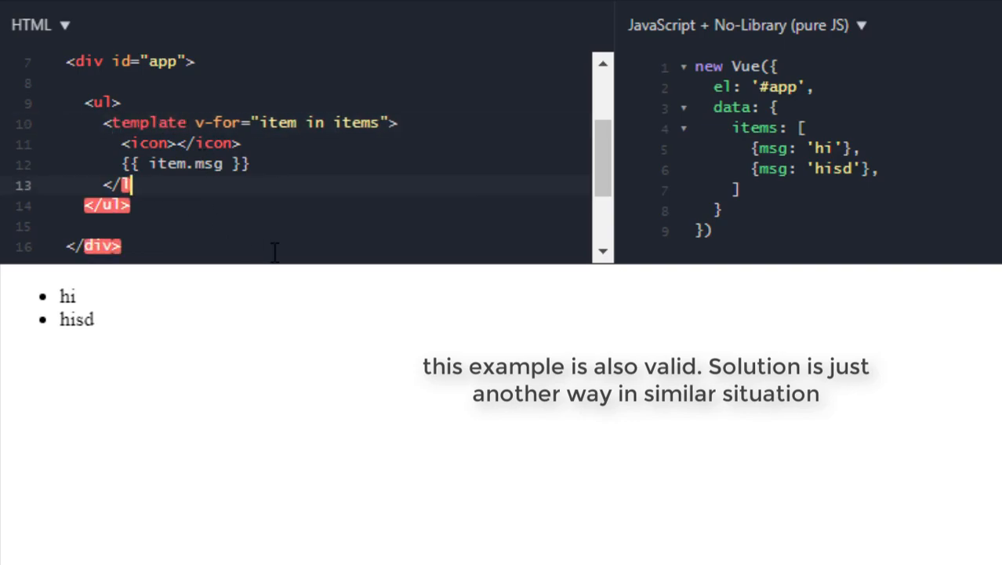
{"action": "type", "text": "emplate>"}
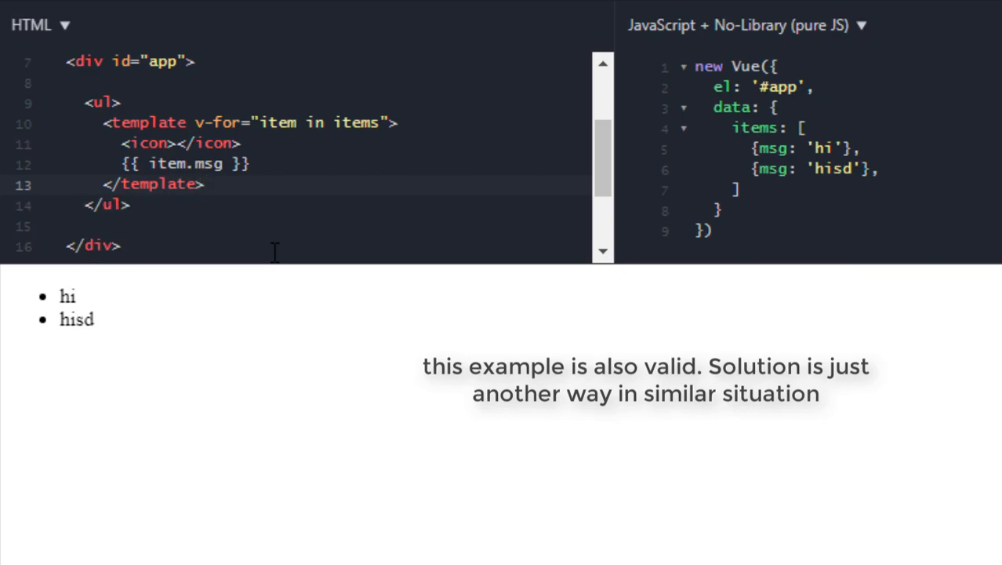
{"action": "key", "text": "Enter"}
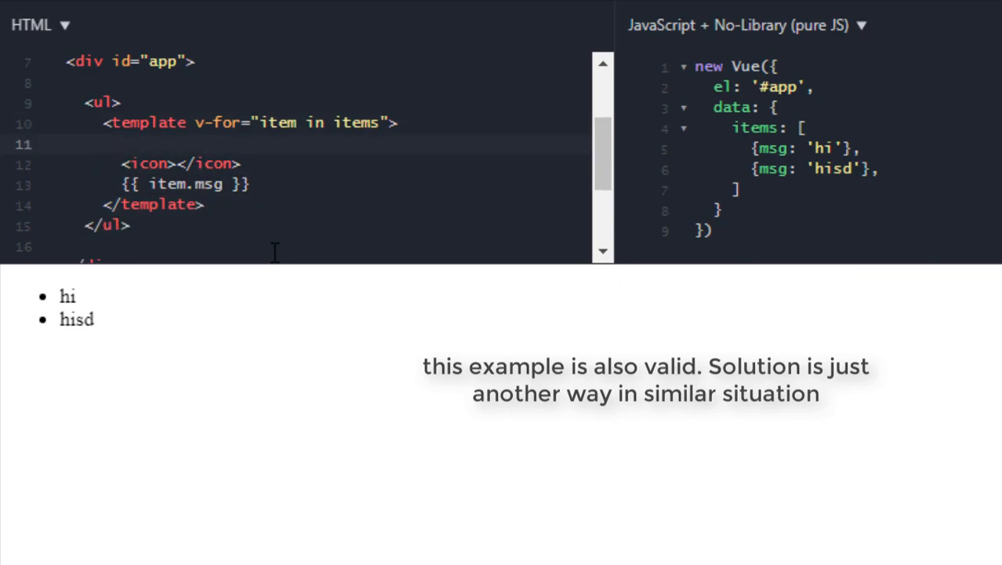
{"action": "type", "text": "<li>"}
{"action": "type", "text": "</li>"}
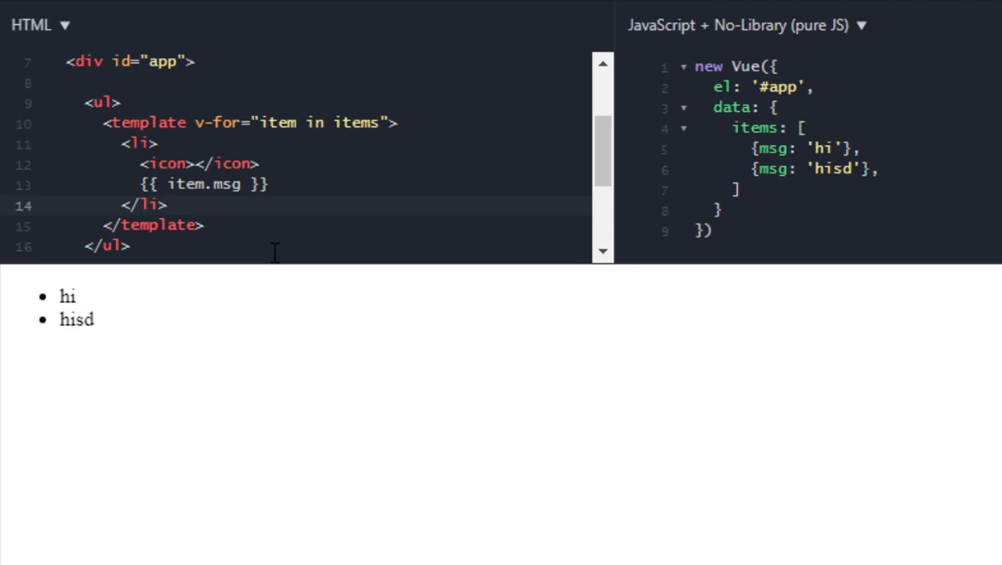
{"action": "left_click", "coordinate": [168, 205]}
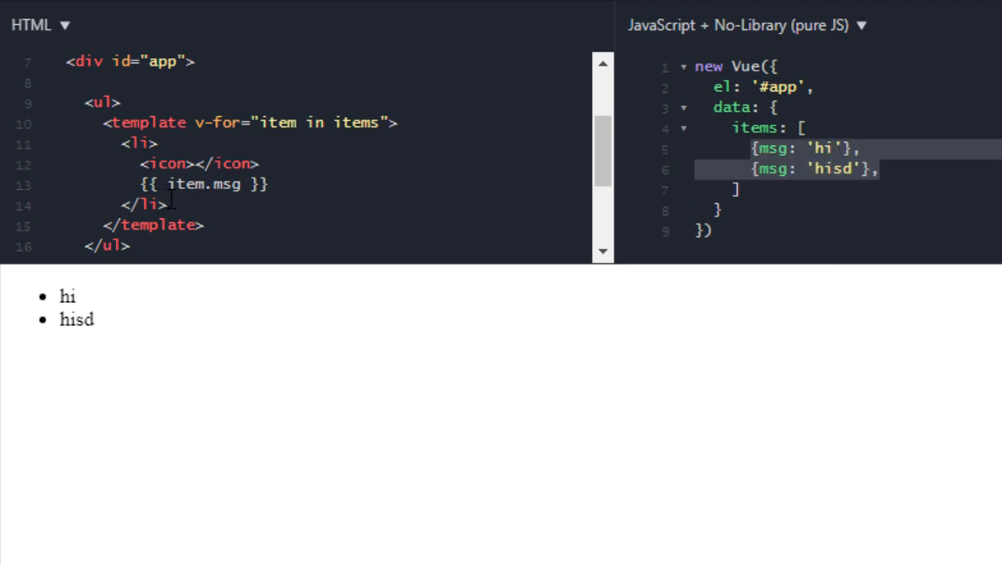
{"action": "left_click", "coordinate": [135, 245]}
{"action": "type", "text": "<button @></button>"}
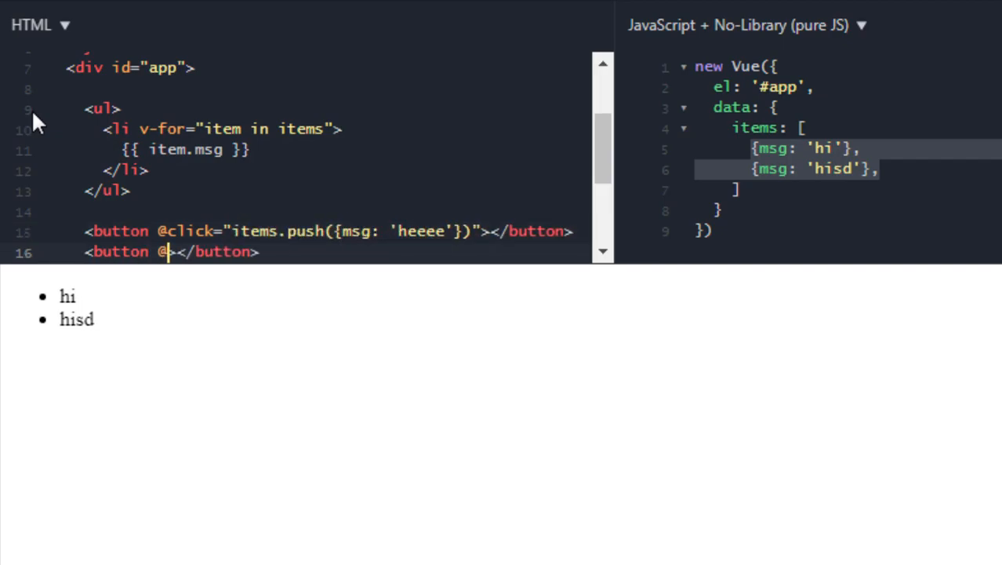
{"action": "type", "text": "click=\"items.pop()\""}
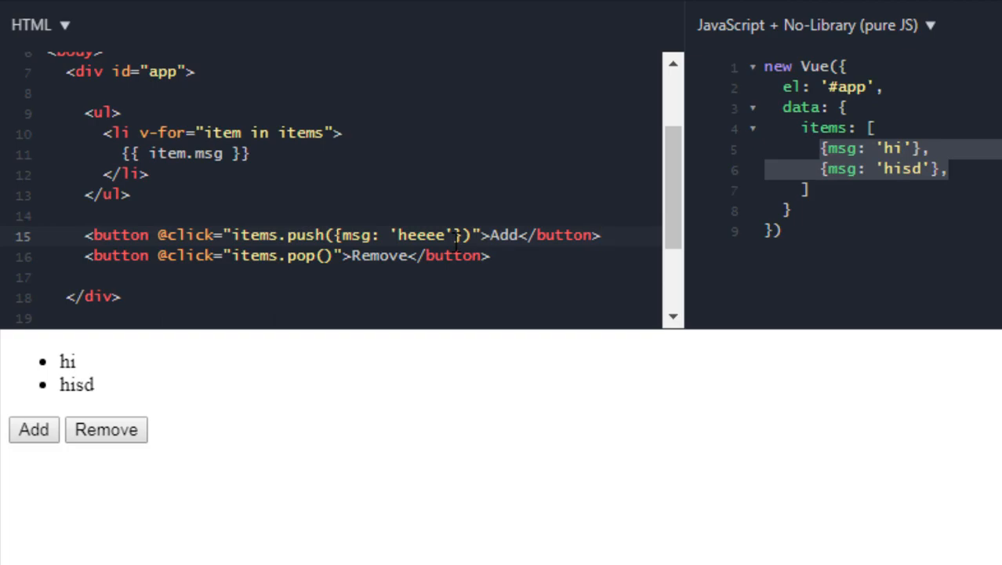
{"action": "left_click", "coordinate": [603, 235]}
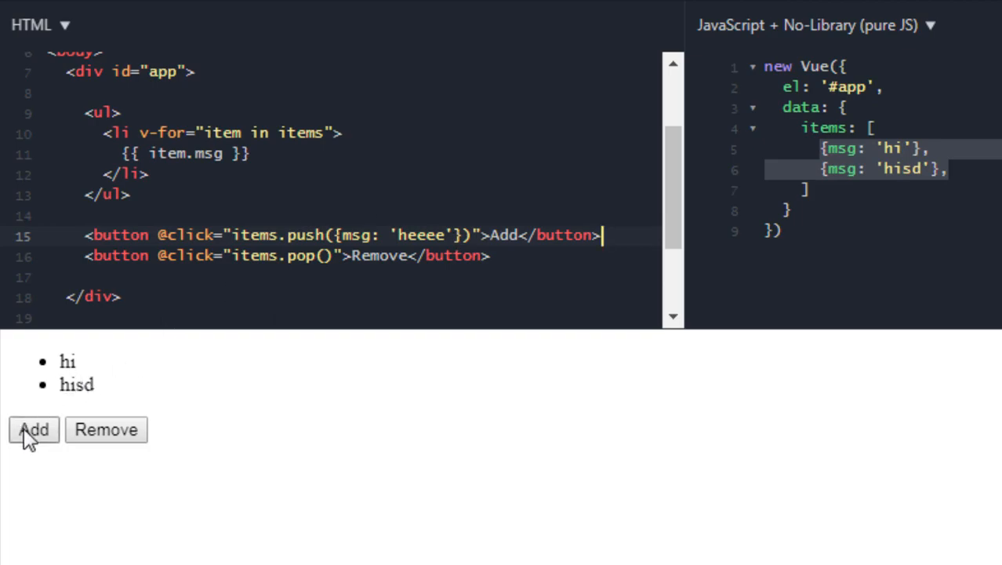
{"action": "left_click", "coordinate": [34, 429]}
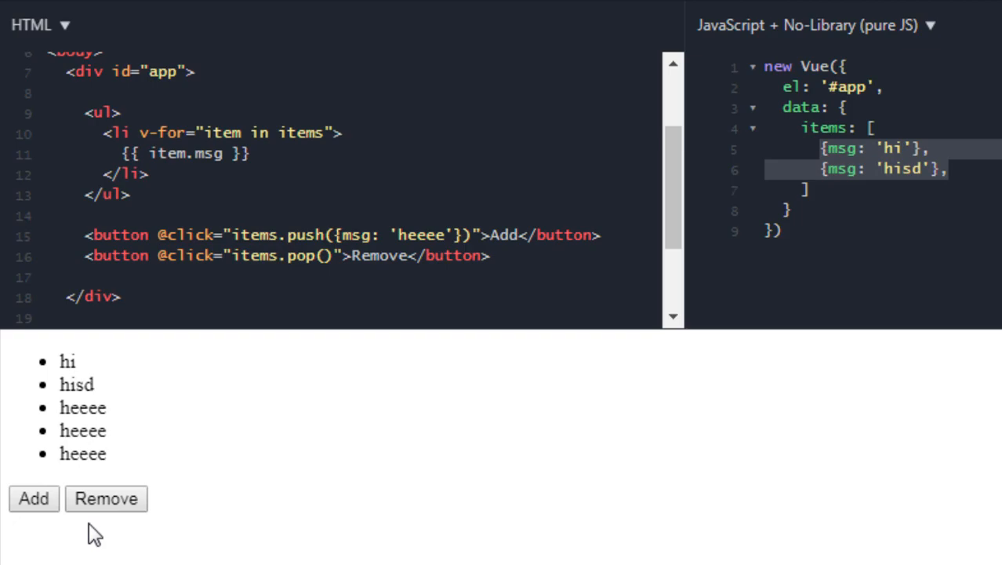
{"action": "mouse_move", "coordinate": [106, 511]}
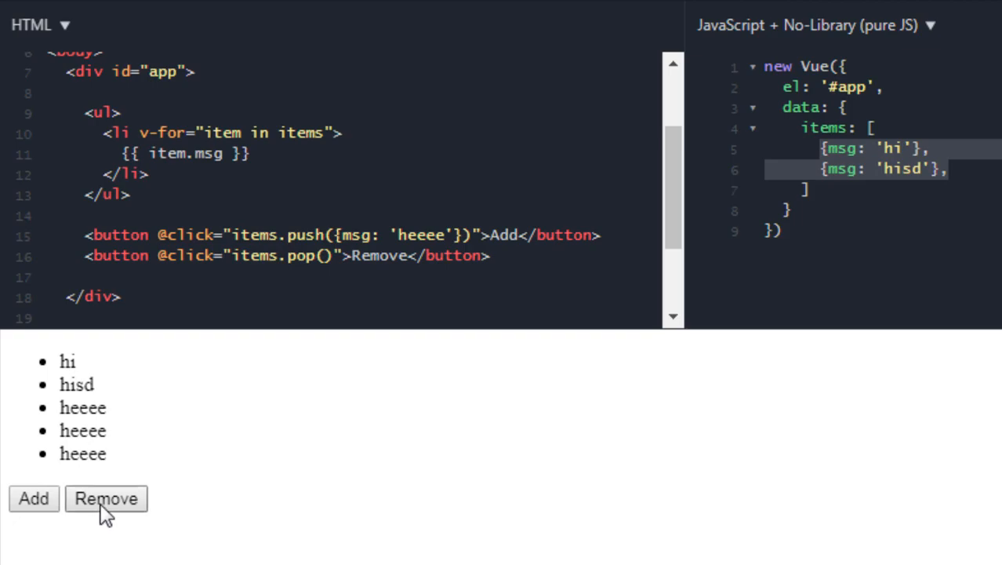
{"action": "left_click", "coordinate": [105, 499]}
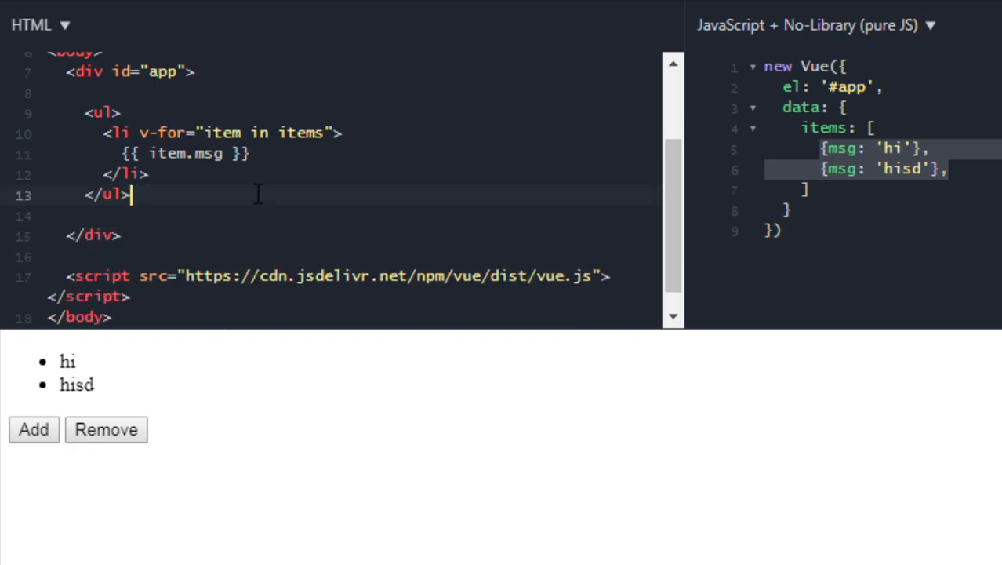
{"action": "mouse_move", "coordinate": [599, 188]}
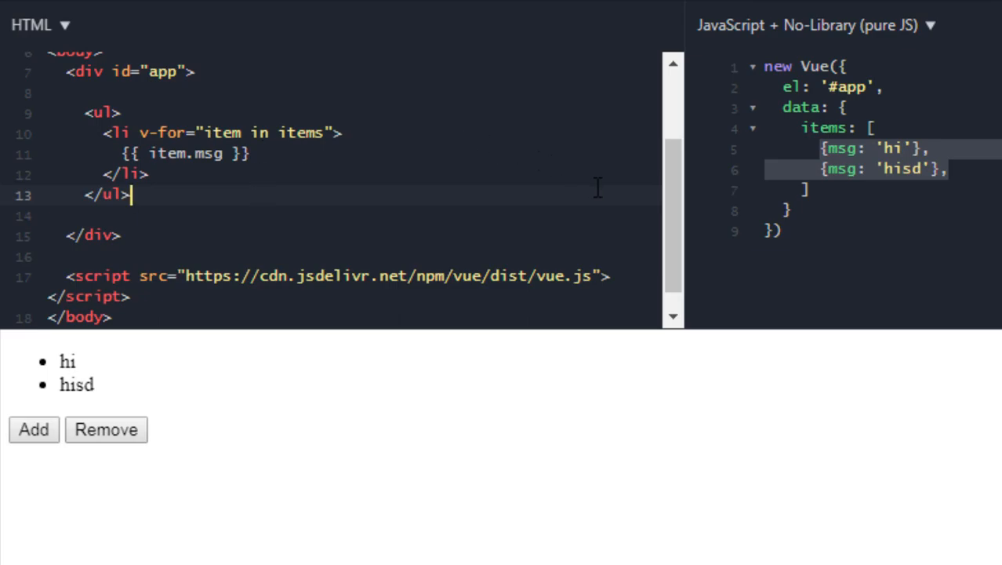
{"action": "mouse_move", "coordinate": [564, 193]}
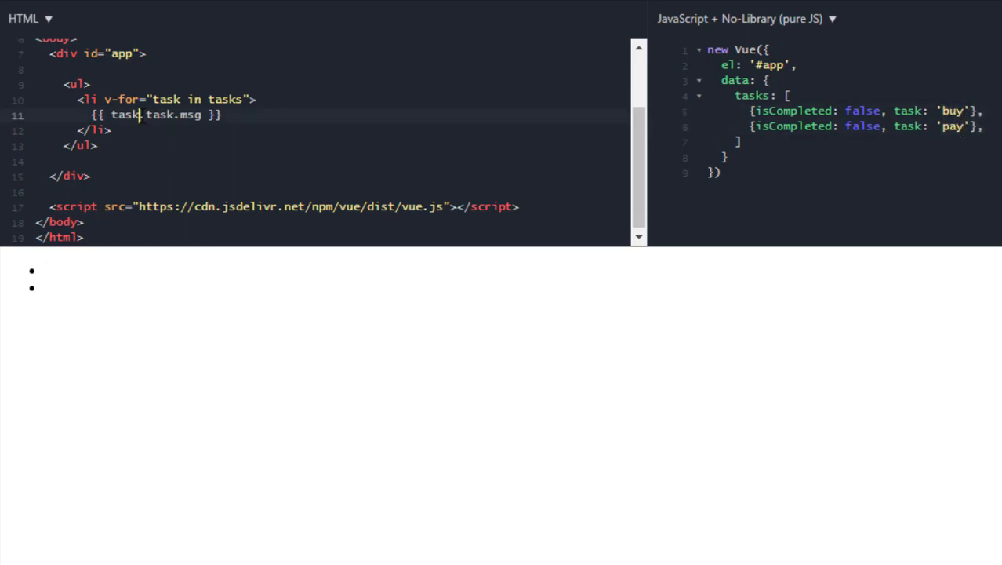
- Render {{ task.task }} for each task and add an 'eat' task
{"action": "type", "text": "task"}
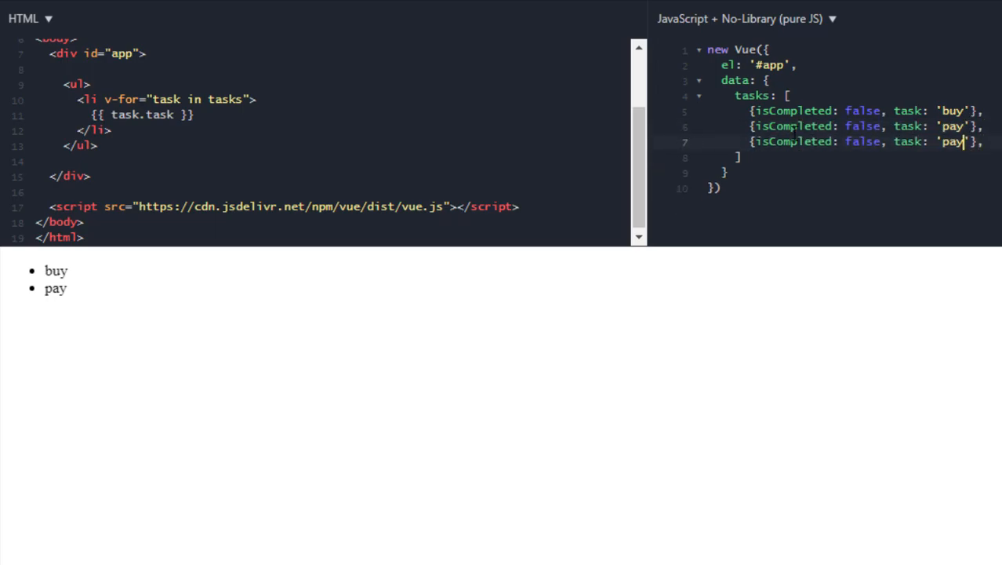
{"action": "type", "text": "eat"}
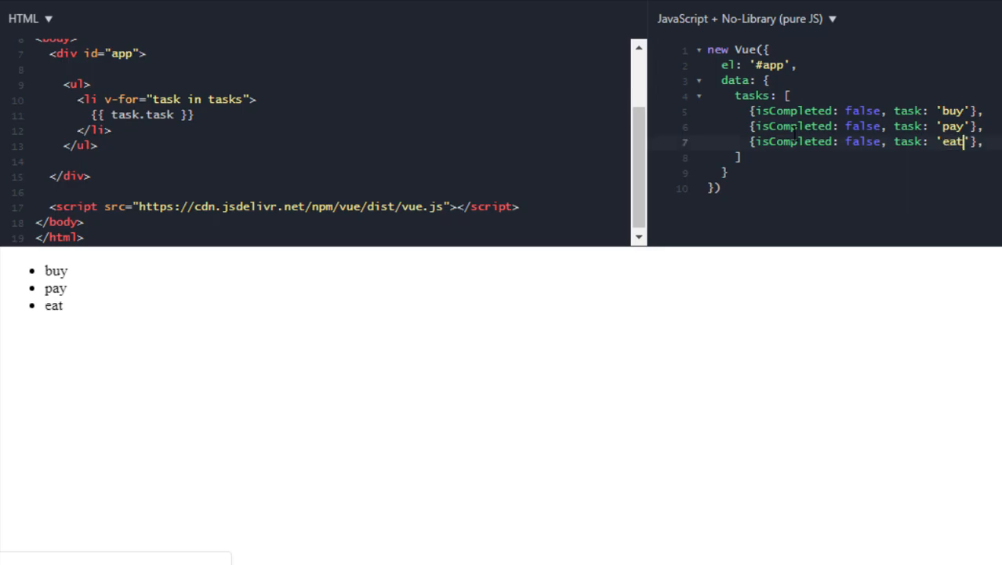
{"action": "mouse_move", "coordinate": [315, 164]}
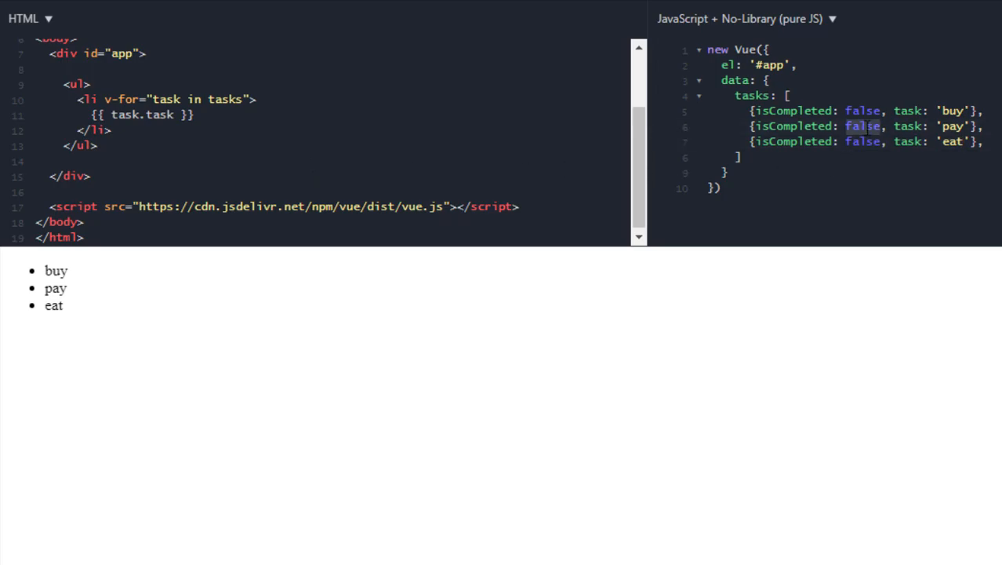
- Set pay's isCompleted to true, add v-if="!task.isCompleted" to the li, and start a computed block
{"action": "type", "text": "true"}
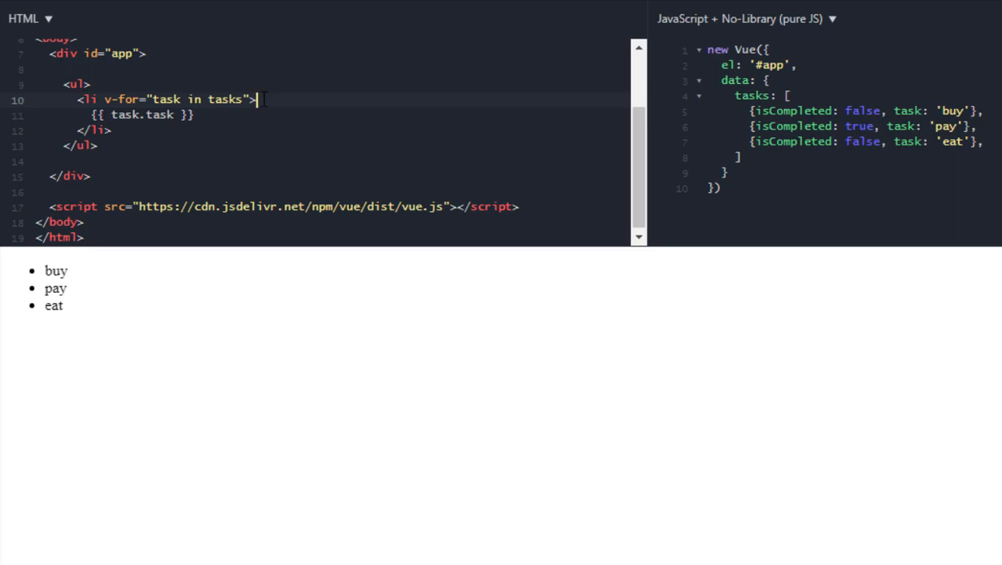
{"action": "type", "text": "v-if="}
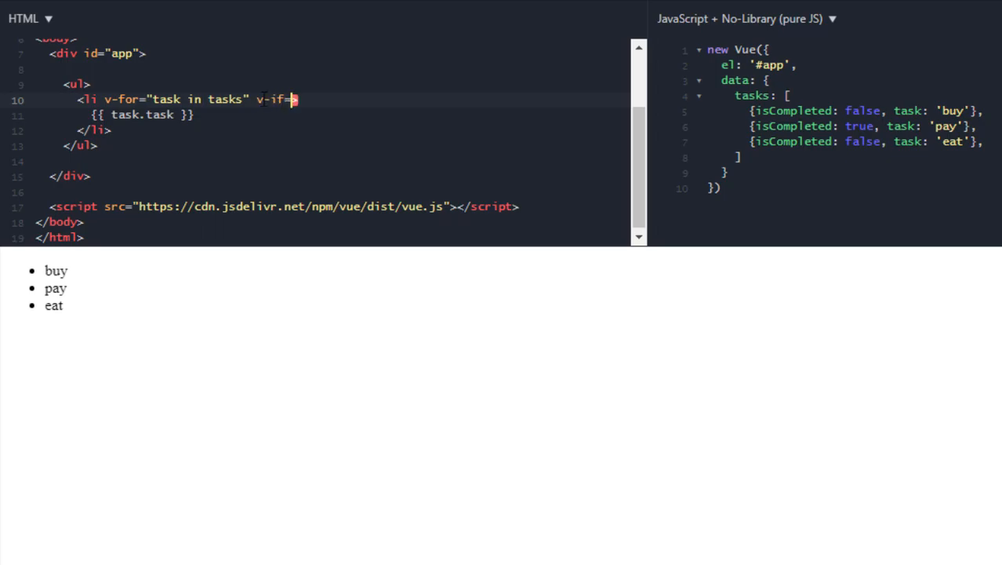
{"action": "type", "text": "task\""}
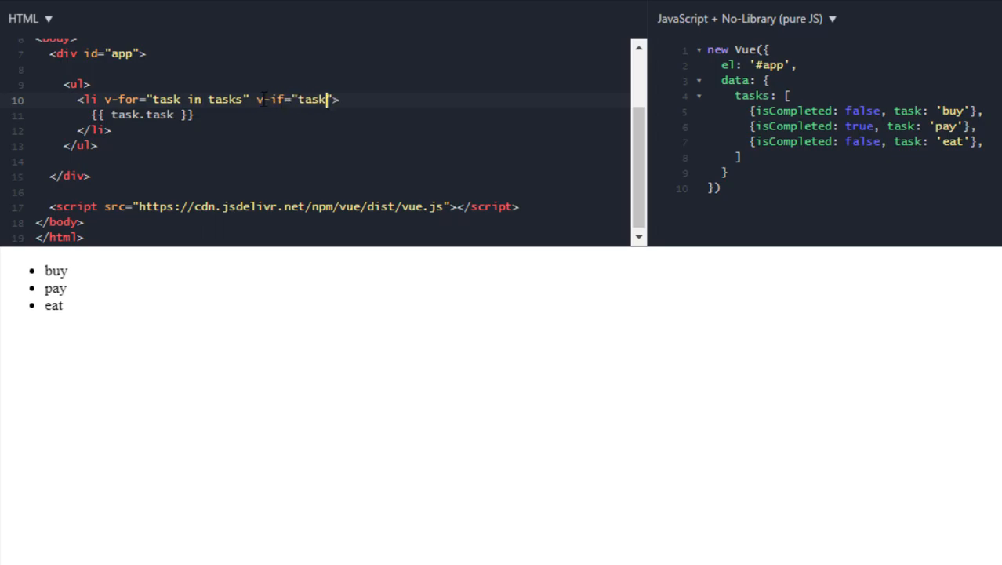
{"action": "type", "text": ".isC"}
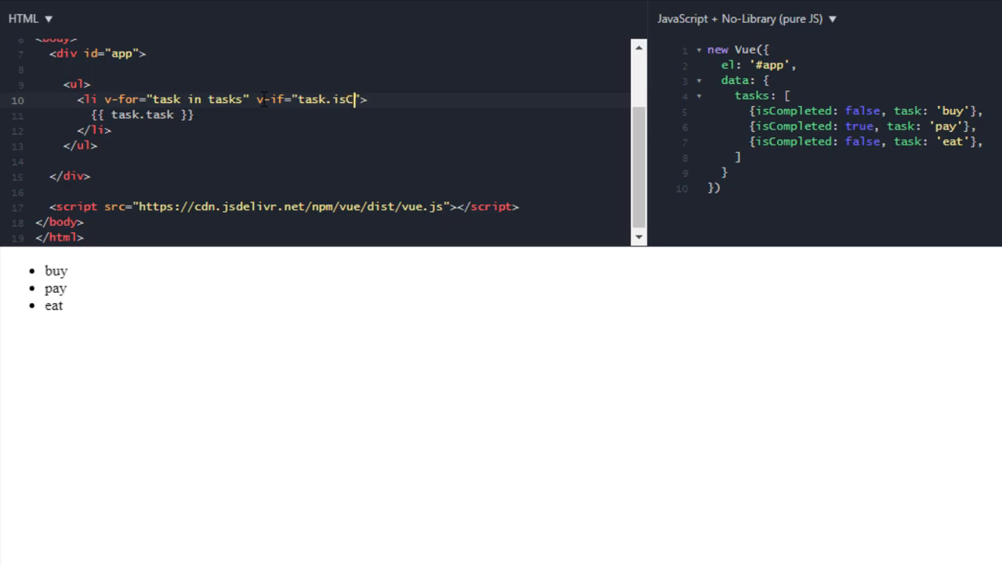
{"action": "type", "text": "ompleted"}
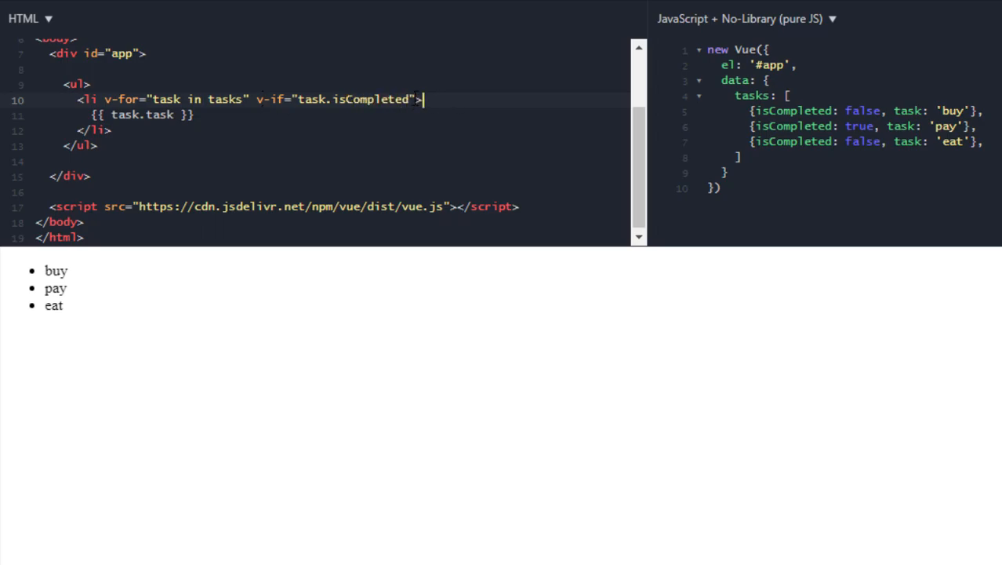
{"action": "double_click", "coordinate": [371, 100]}
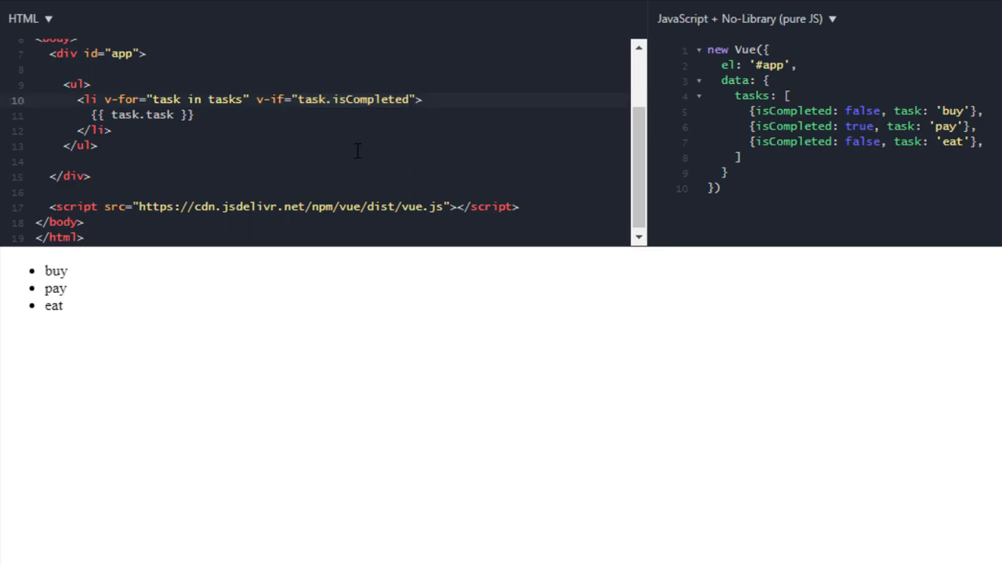
{"action": "type", "text": "!"}
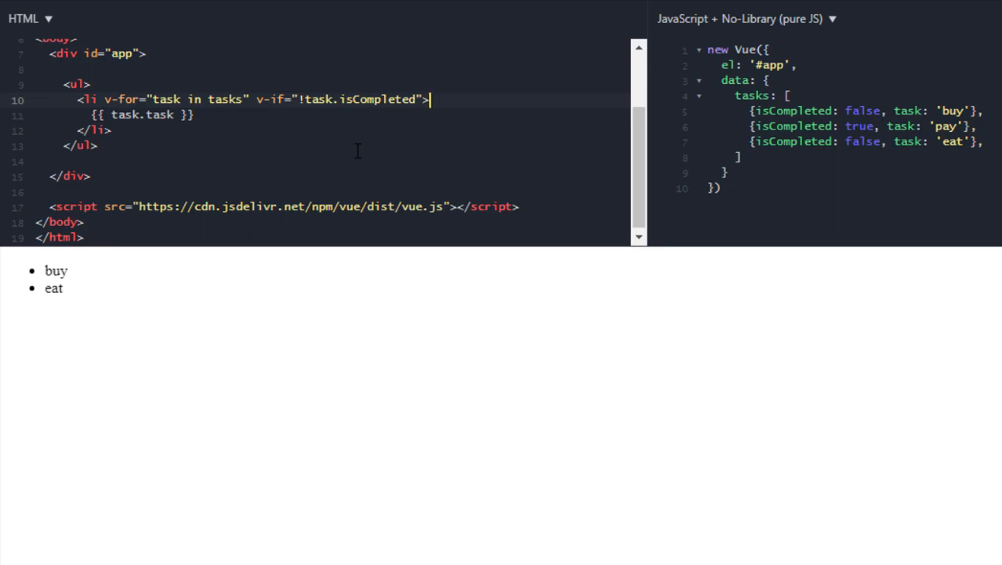
{"action": "type", "text": "computed: {"}
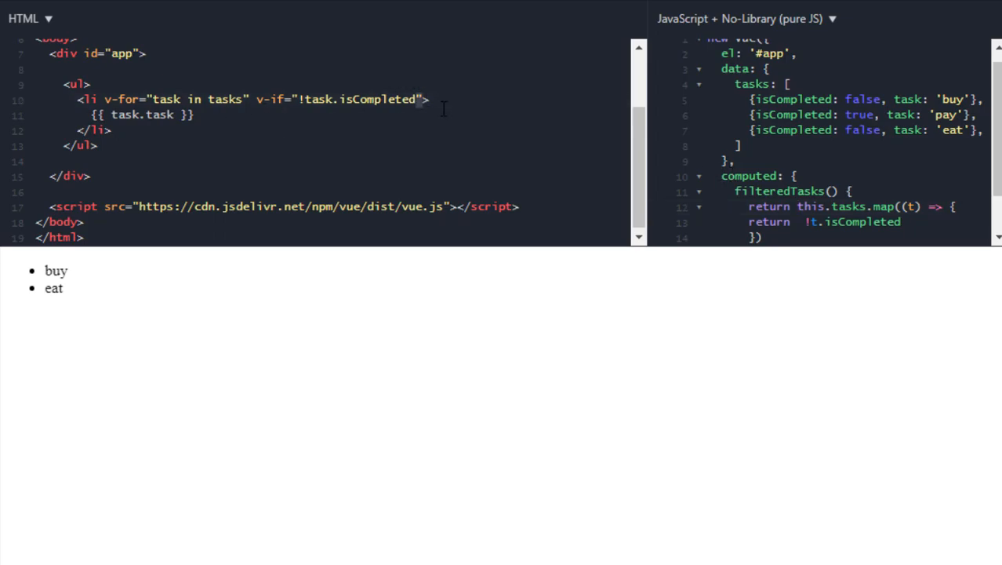
- Remove the inline v-if, loop over filteredTasks, and switch the computed's map to filter
{"action": "left_click_drag", "start_coordinate": [257, 99], "coordinate": [421, 99]}
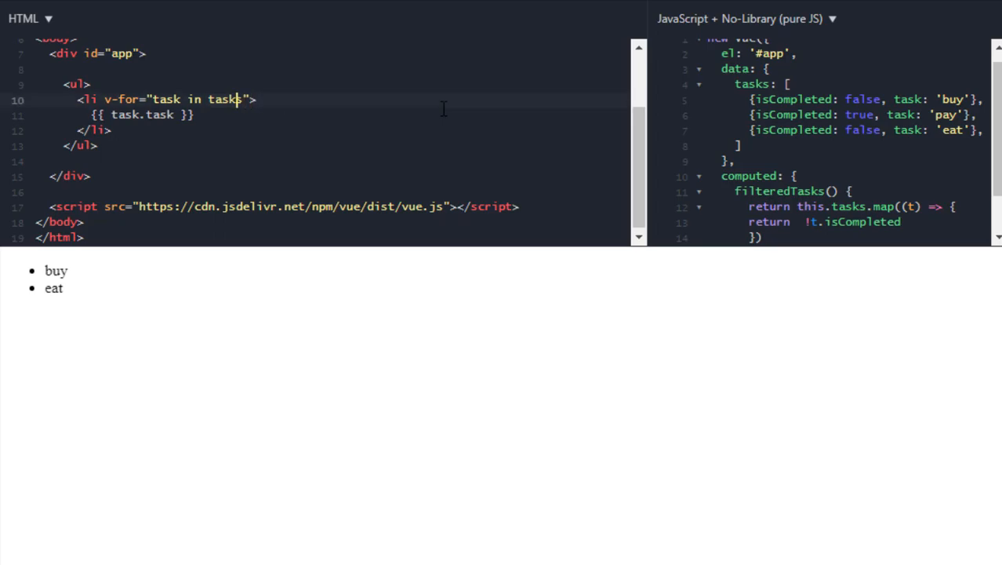
{"action": "type", "text": "filteredT"}
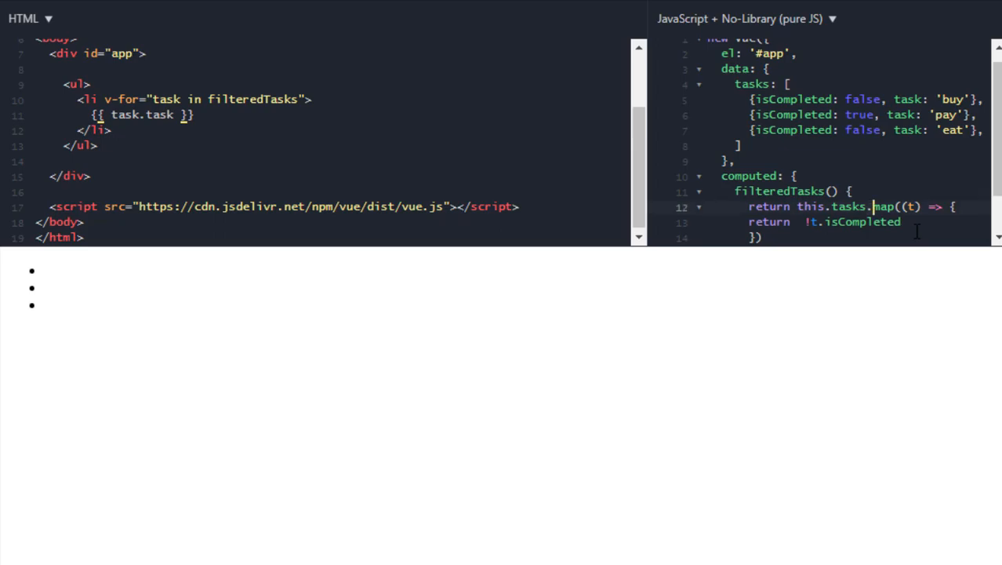
{"action": "type", "text": "filter"}
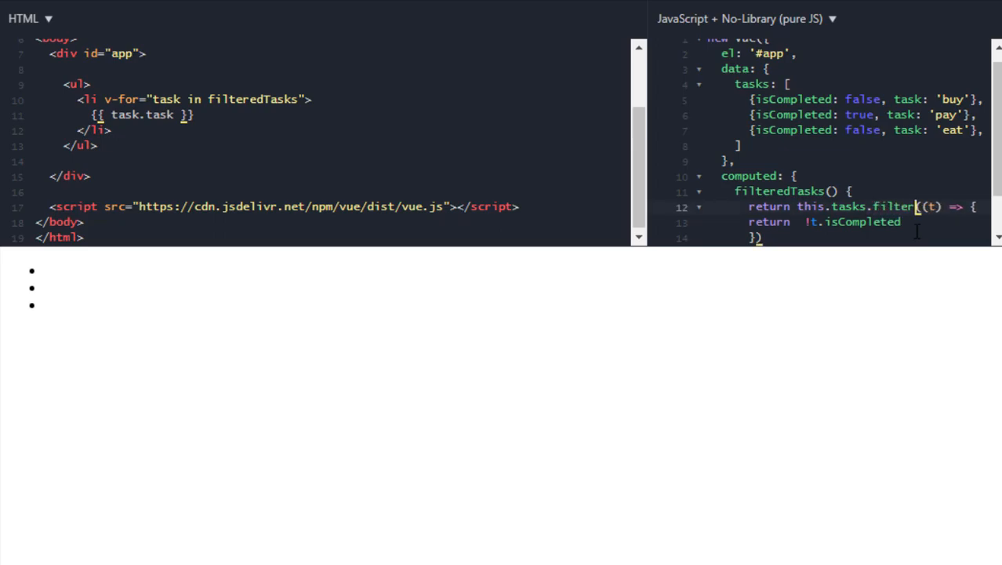